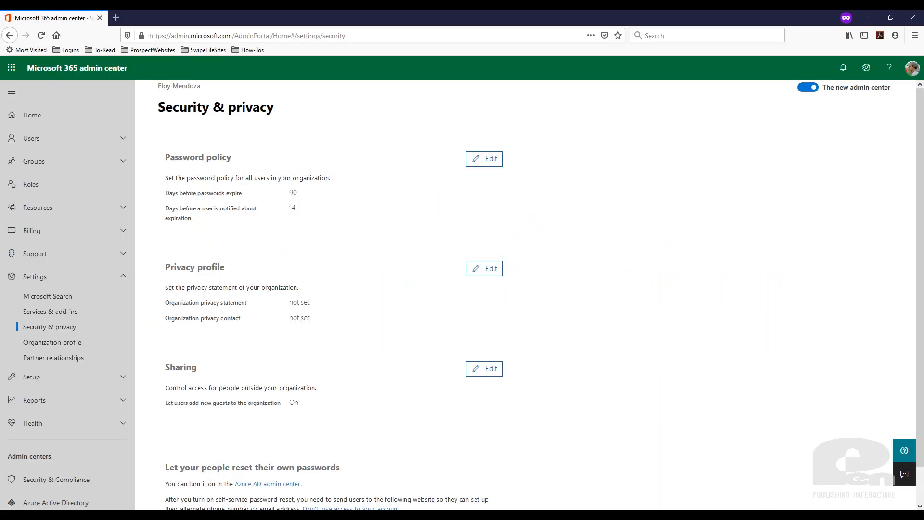
mouse_move(670, 380)
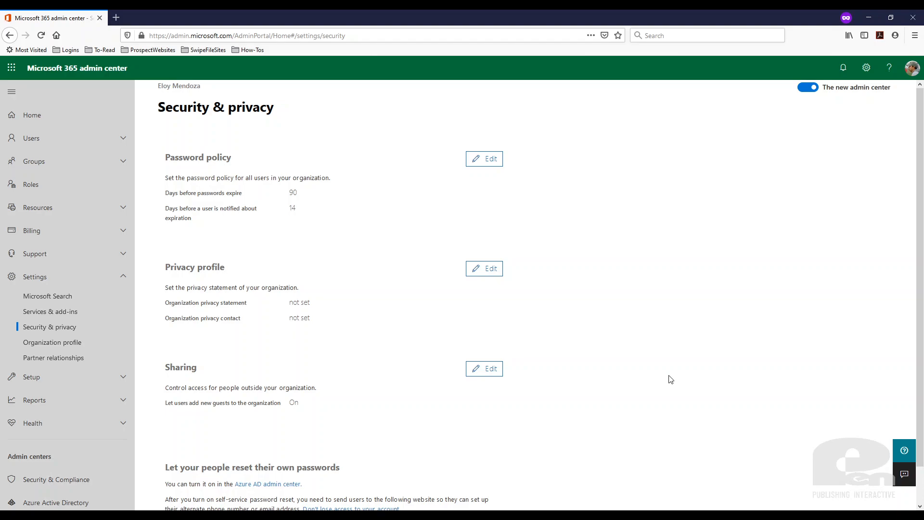
mouse_move(666, 372)
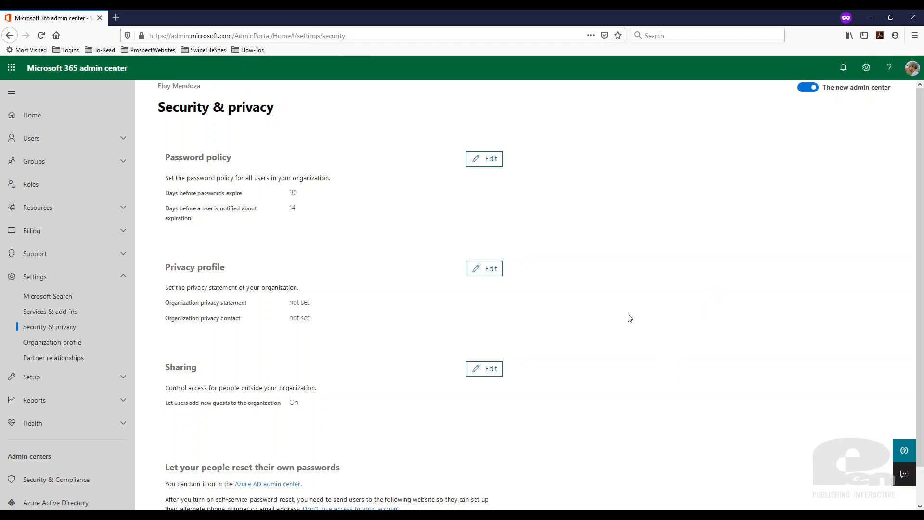
mouse_move(624, 315)
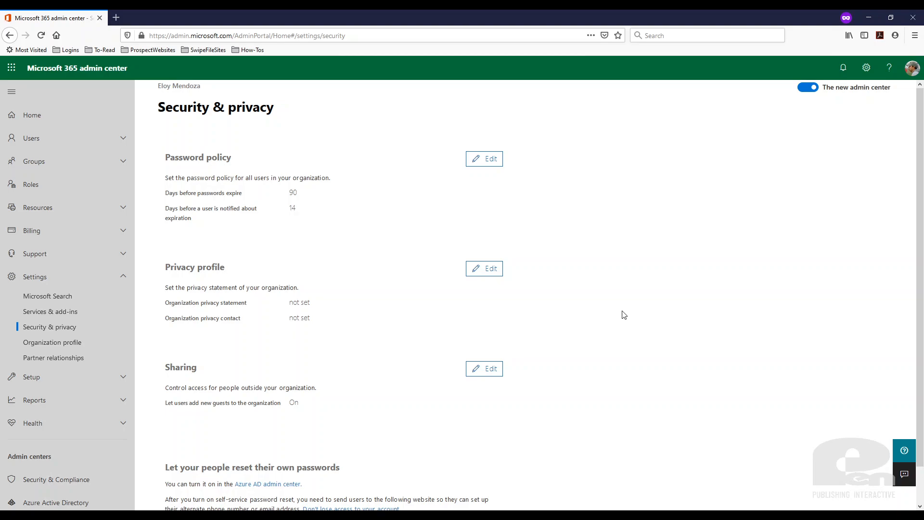
mouse_move(563, 332)
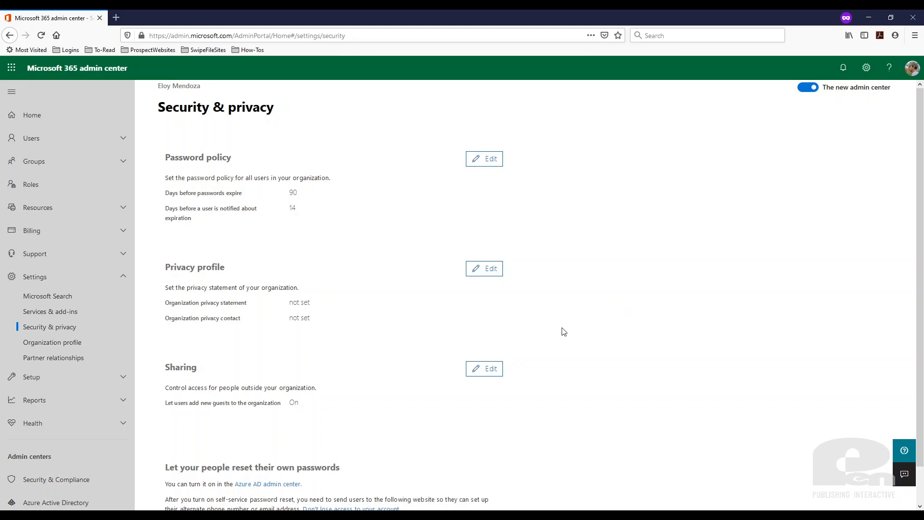
mouse_move(61, 120)
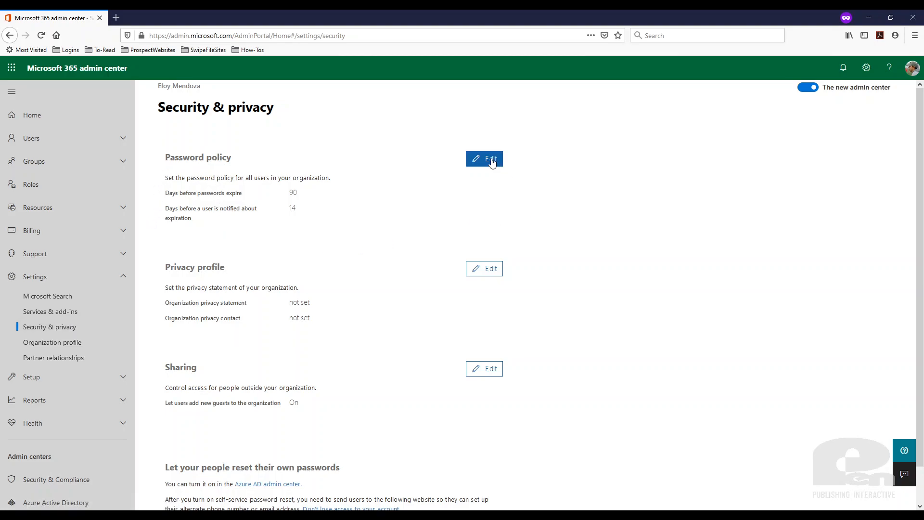
Review the 90-day expiry and 14-day notice fields in the Password policy editor
click(485, 159)
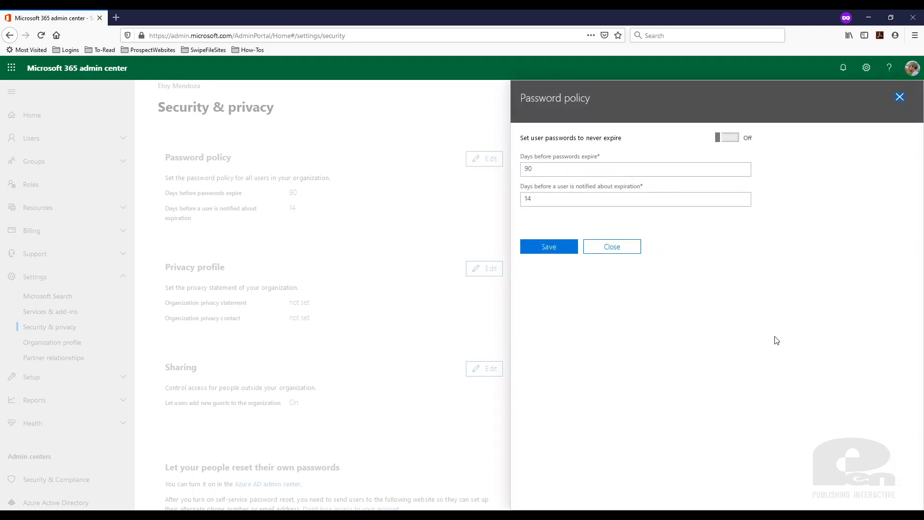
click(634, 169)
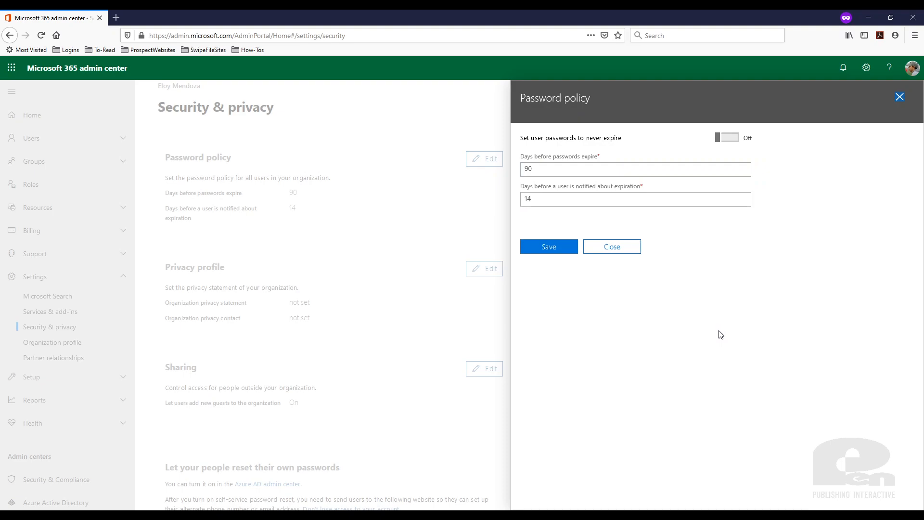
click(635, 169)
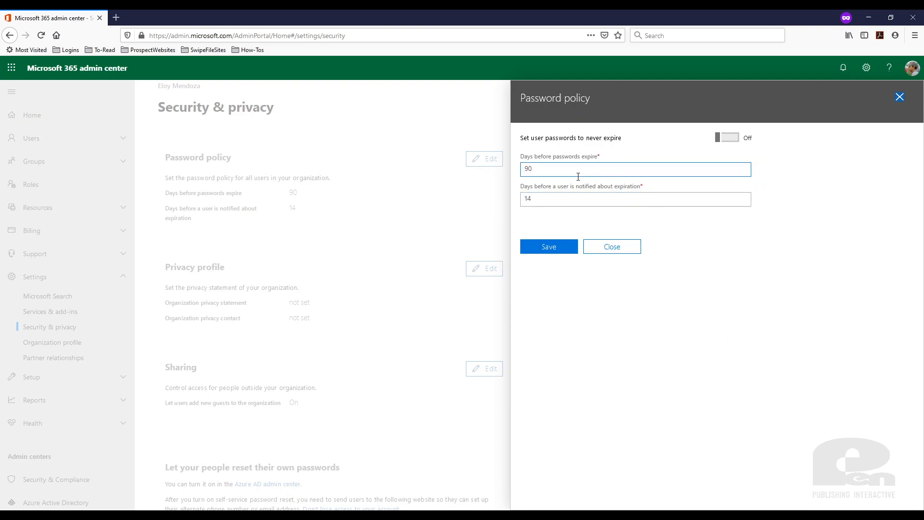
click(636, 199)
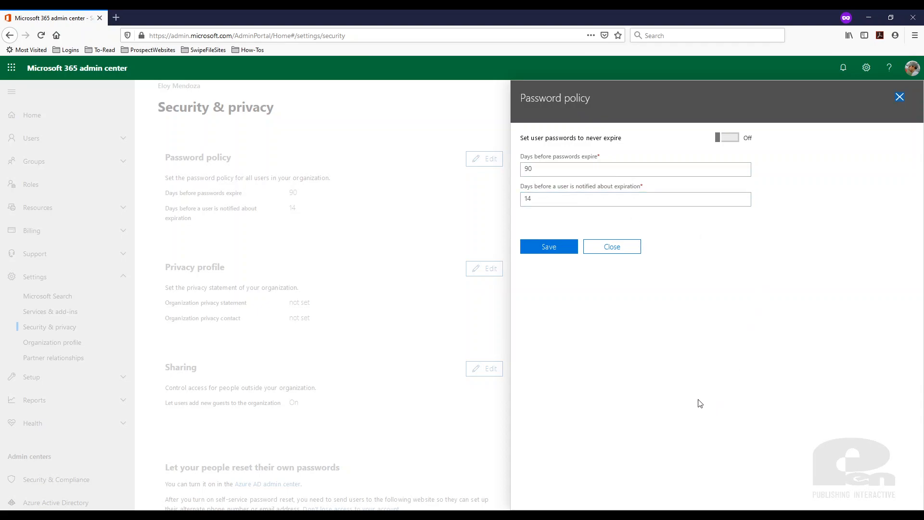
click(635, 198)
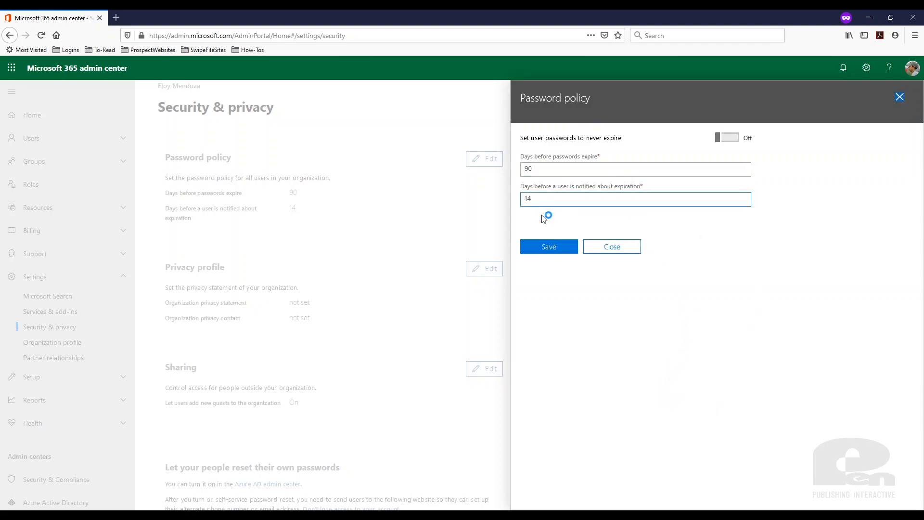
click(635, 170)
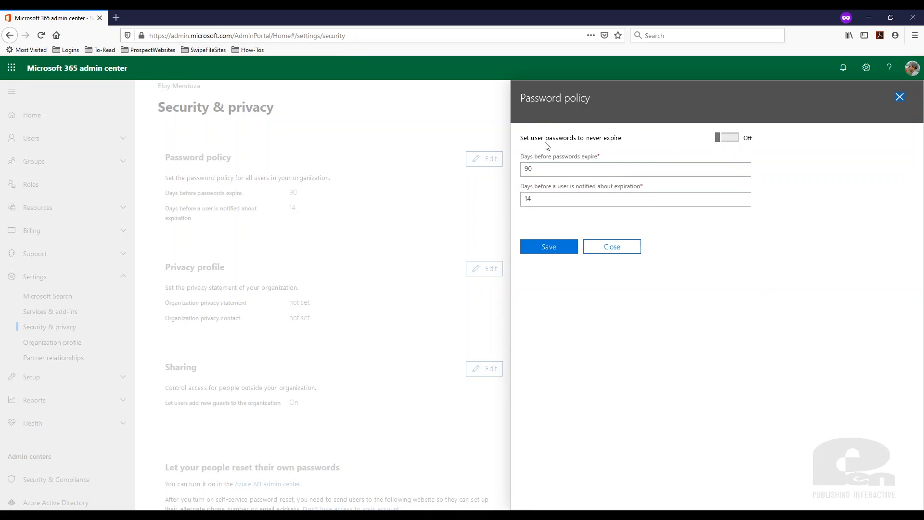
Turn on 'Set user passwords to never expire' and close the panel
click(727, 138)
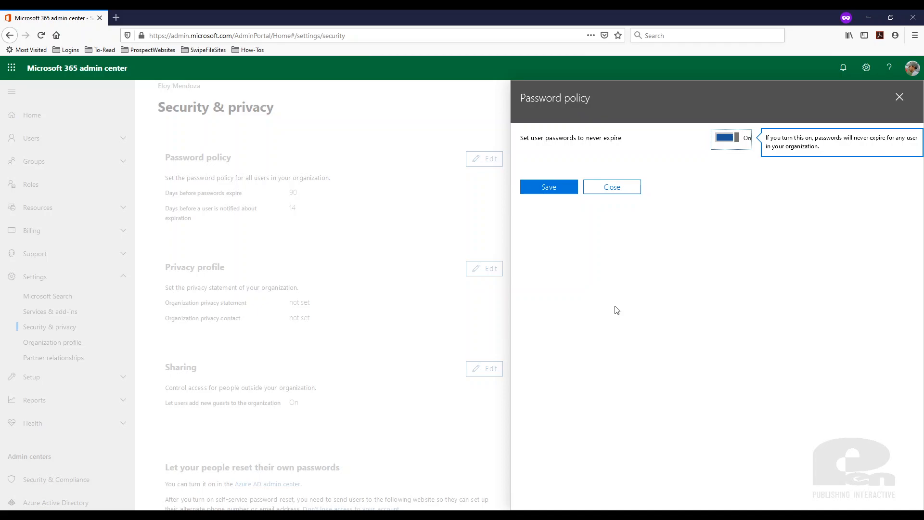
mouse_move(619, 327)
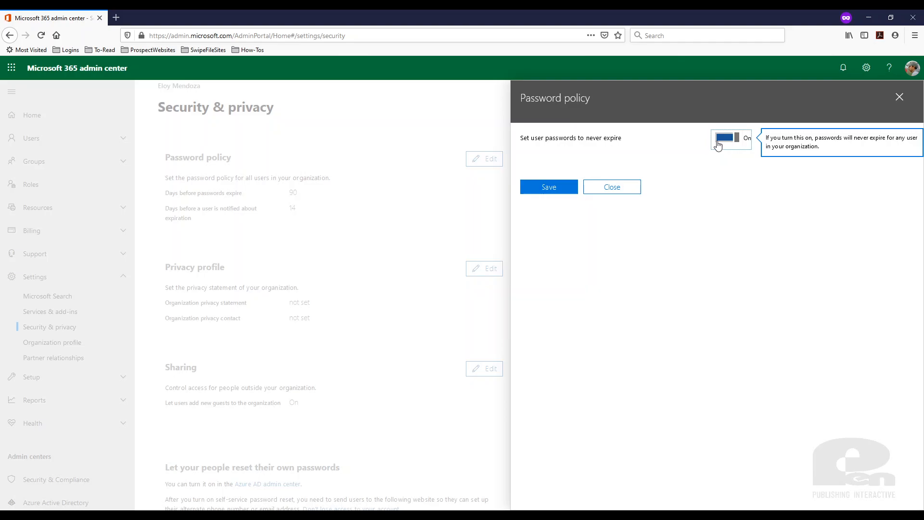
click(613, 187)
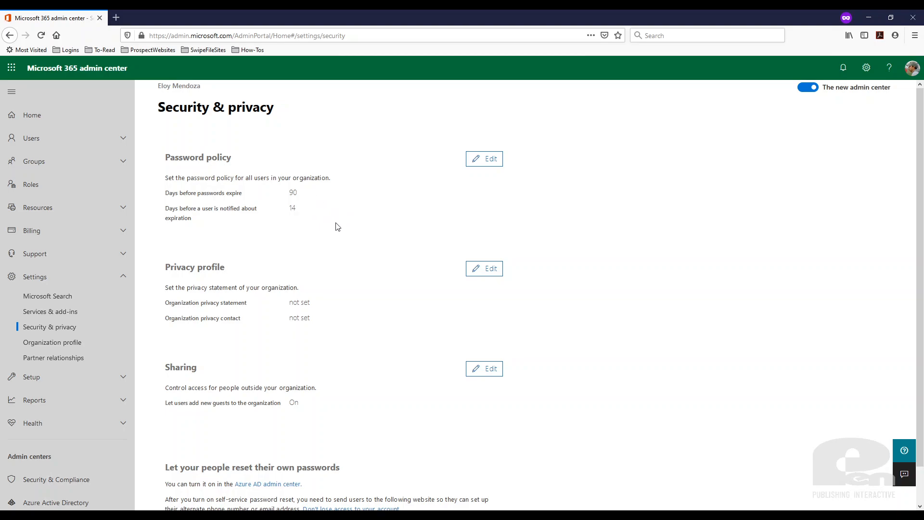
mouse_move(661, 254)
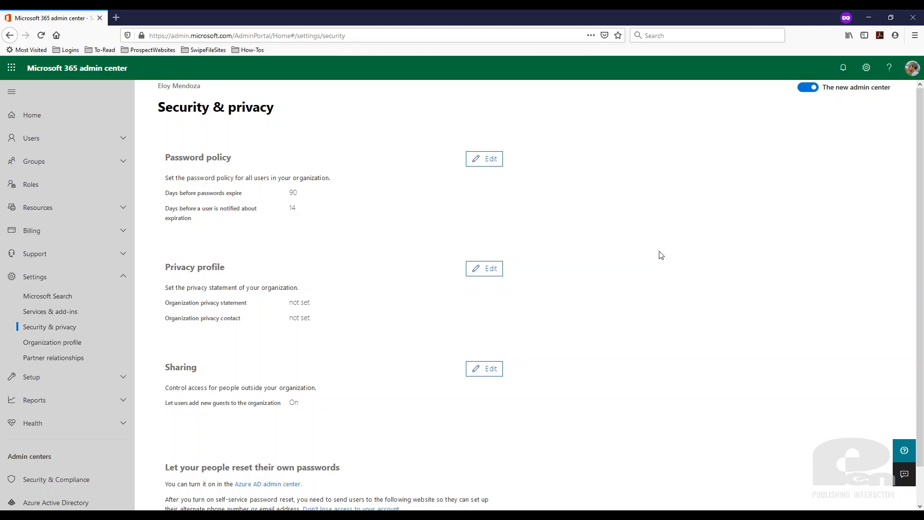
mouse_move(629, 234)
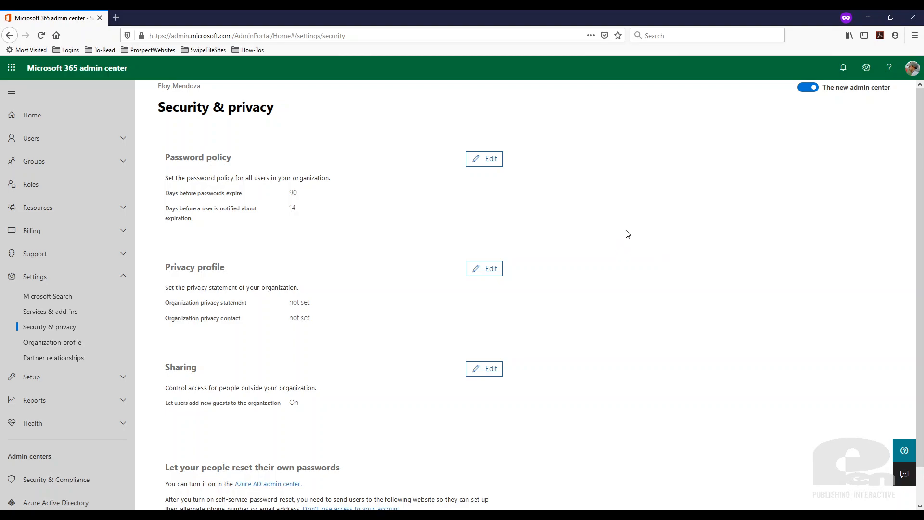